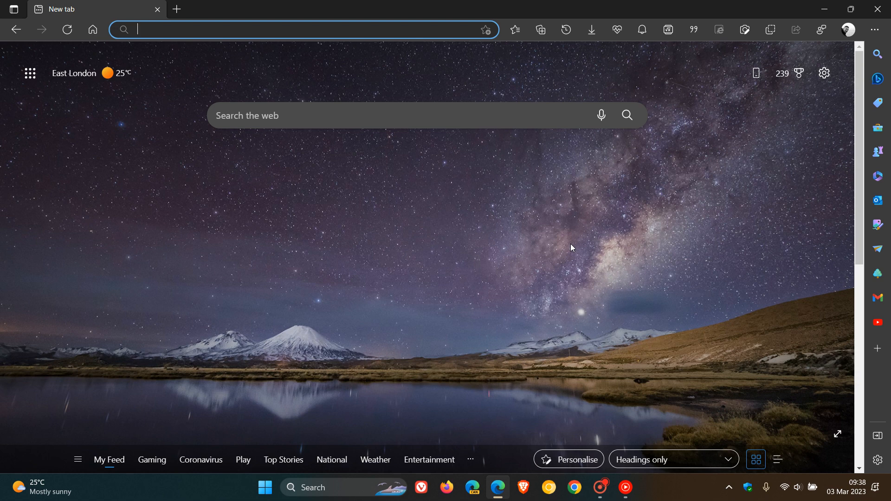
pyautogui.moveTo(572, 219)
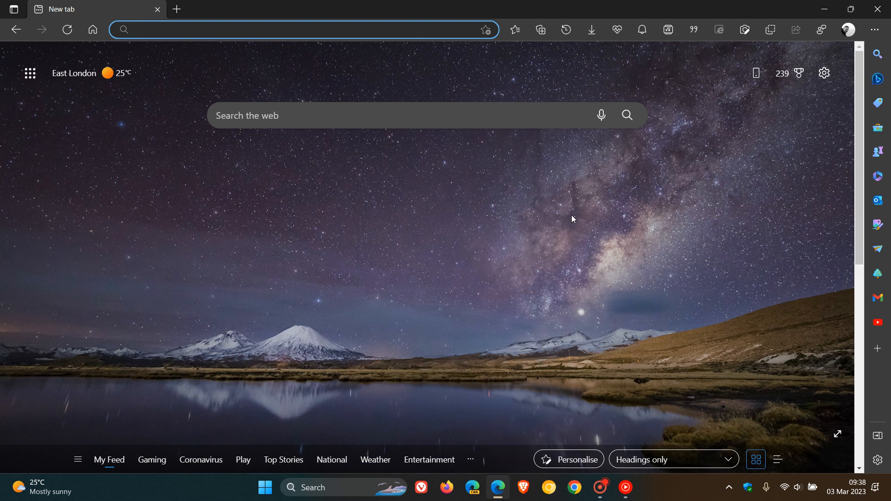
pyautogui.moveTo(577, 244)
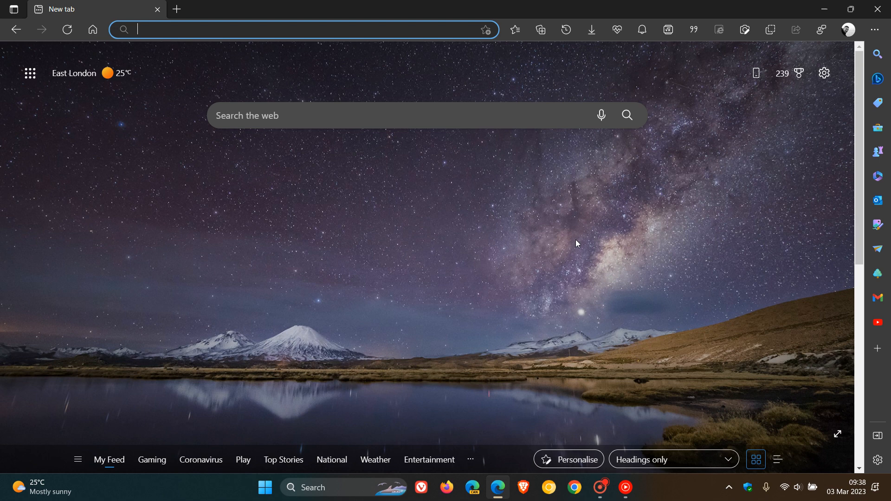
pyautogui.moveTo(549, 344)
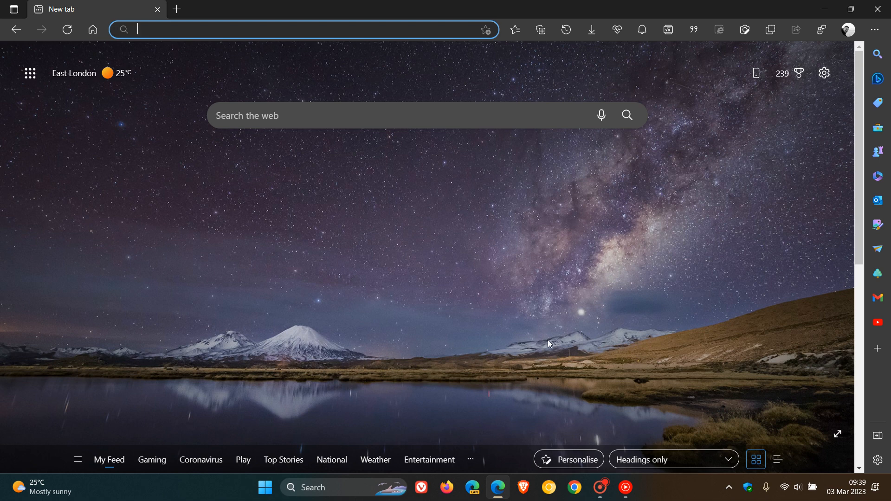
pyautogui.moveTo(640, 296)
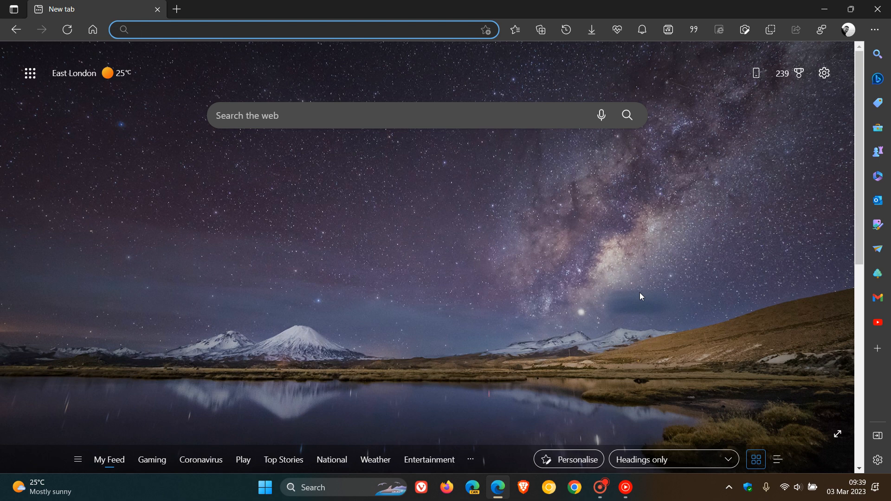
# - Show the About page reporting Edge version 110.0.1587.63 (64-bit) as up to date
pyautogui.click(875, 30)
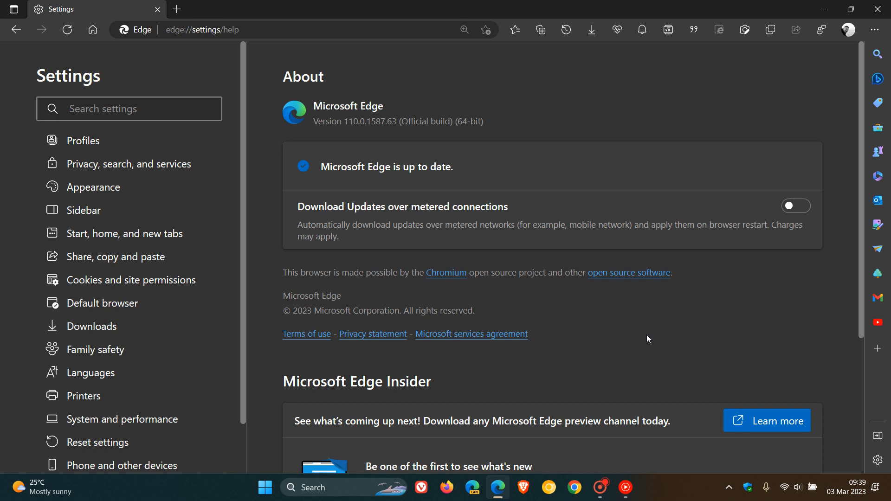
pyautogui.moveTo(362, 136)
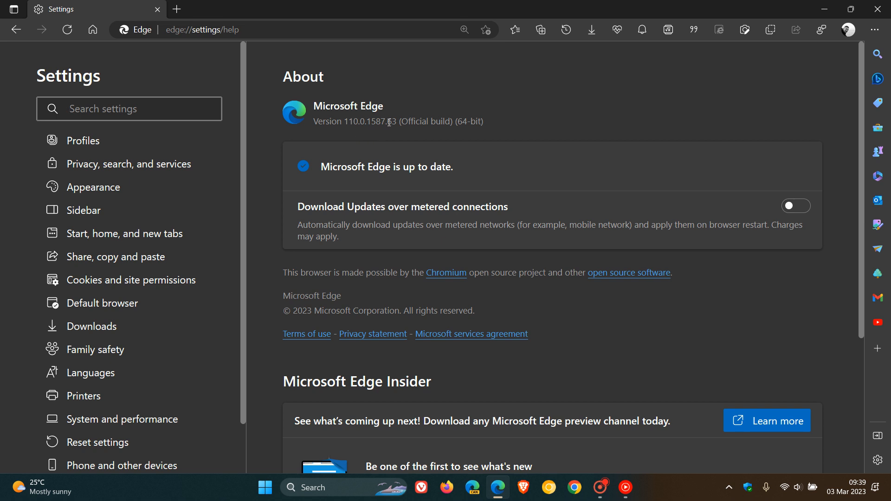
# - Highlight the '63' at the end of the version number 110.0.1587.63
pyautogui.doubleClick(391, 121)
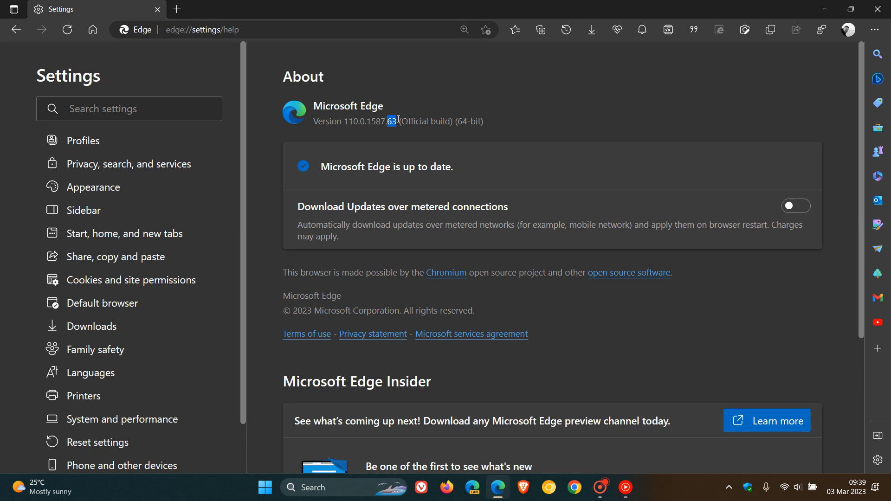
pyautogui.moveTo(620, 107)
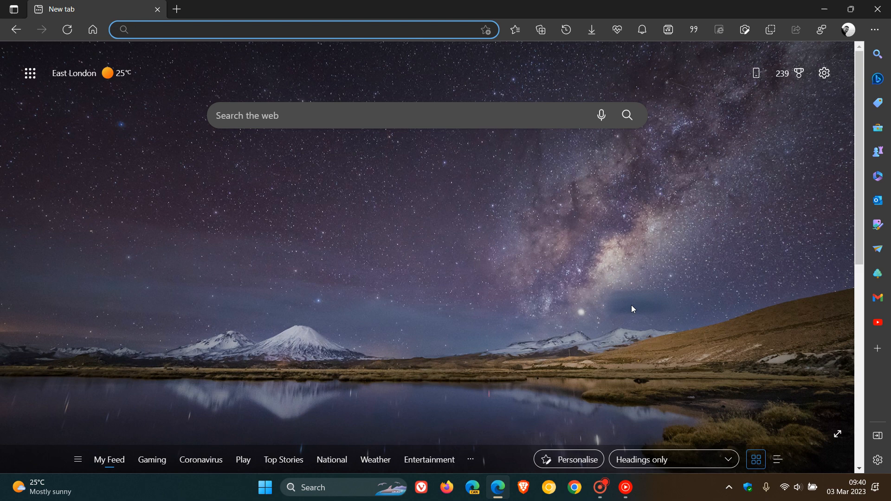
pyautogui.moveTo(542, 329)
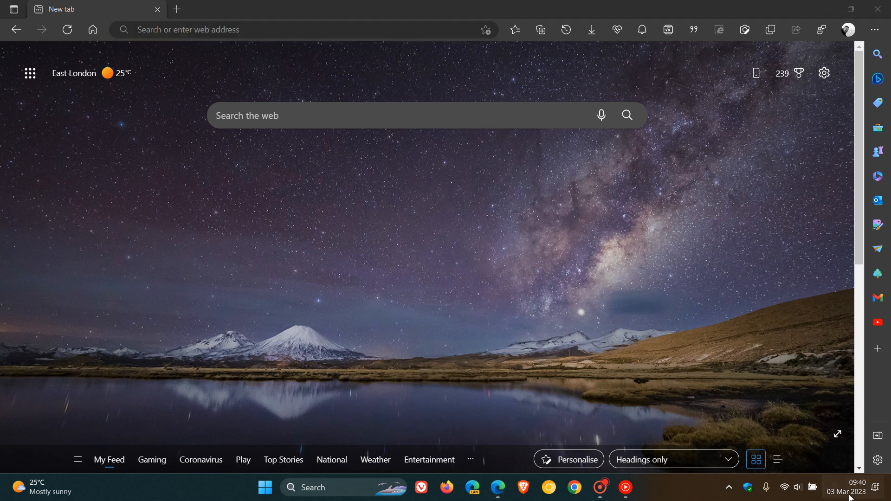
# - Bring up the Windows notifications and March 2023 calendar panel over the new tab page
pyautogui.click(847, 492)
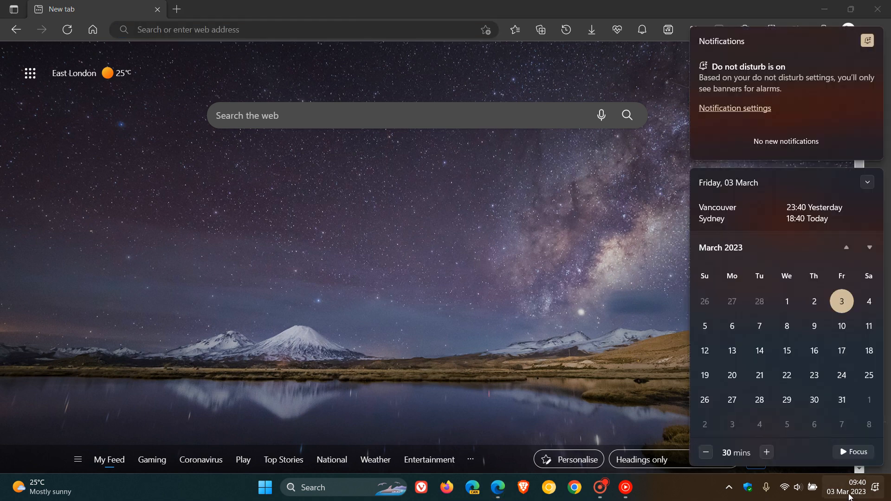
pyautogui.moveTo(814, 351)
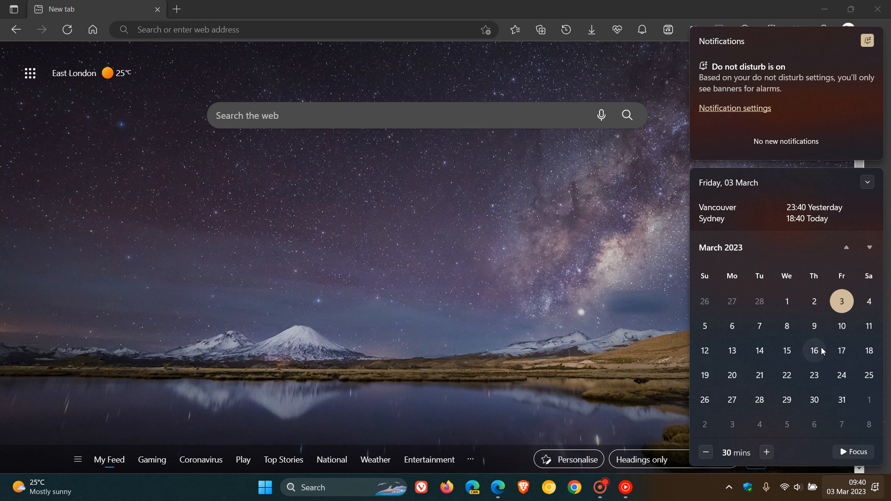
pyautogui.moveTo(814, 326)
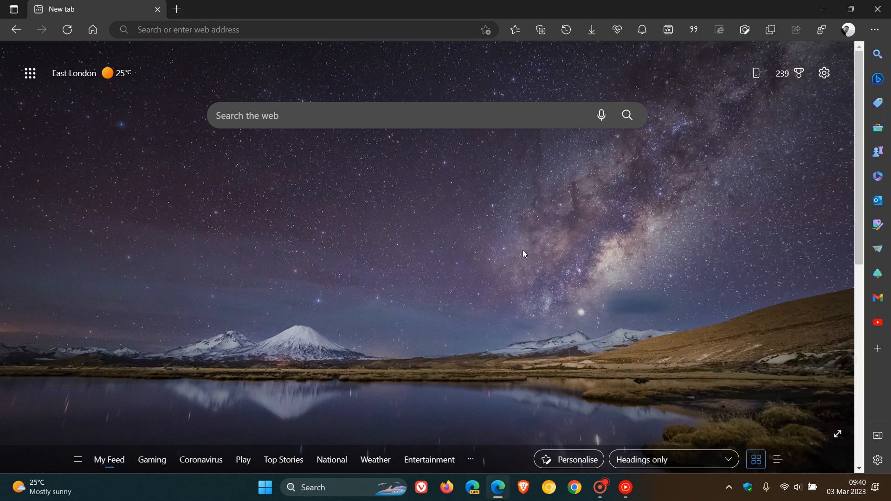
pyautogui.moveTo(605, 235)
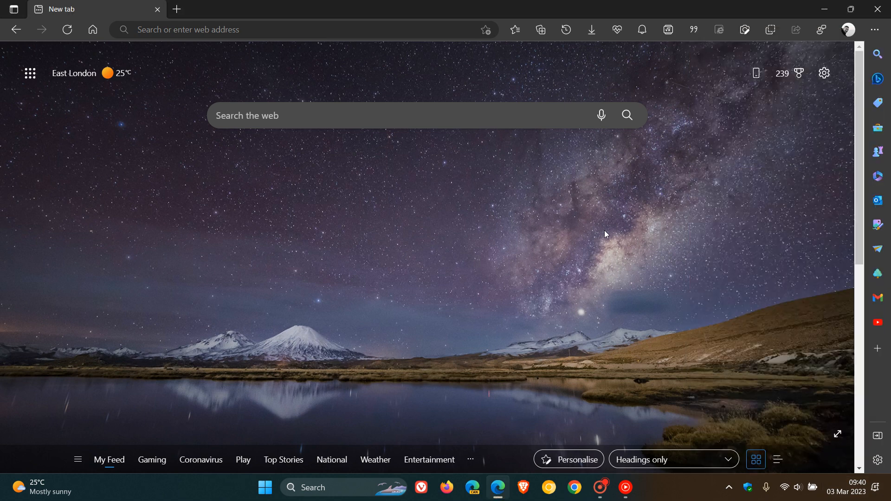